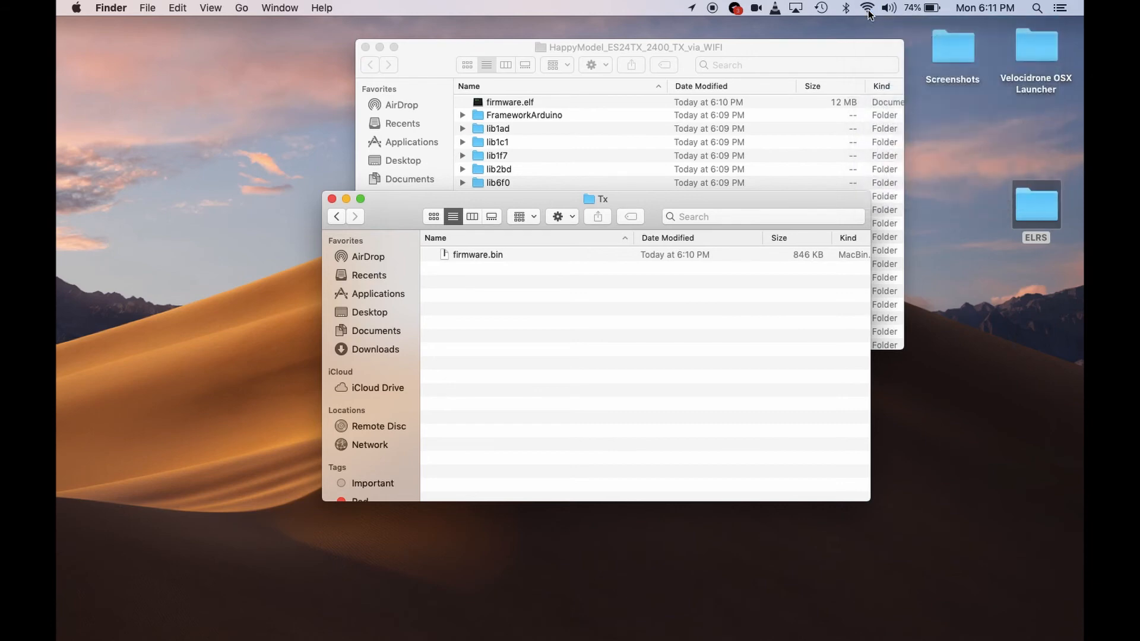
# Join the ExpressLRS TX Module Wi-Fi network from the menu bar and confirm the connection.
pyautogui.click(867, 8)
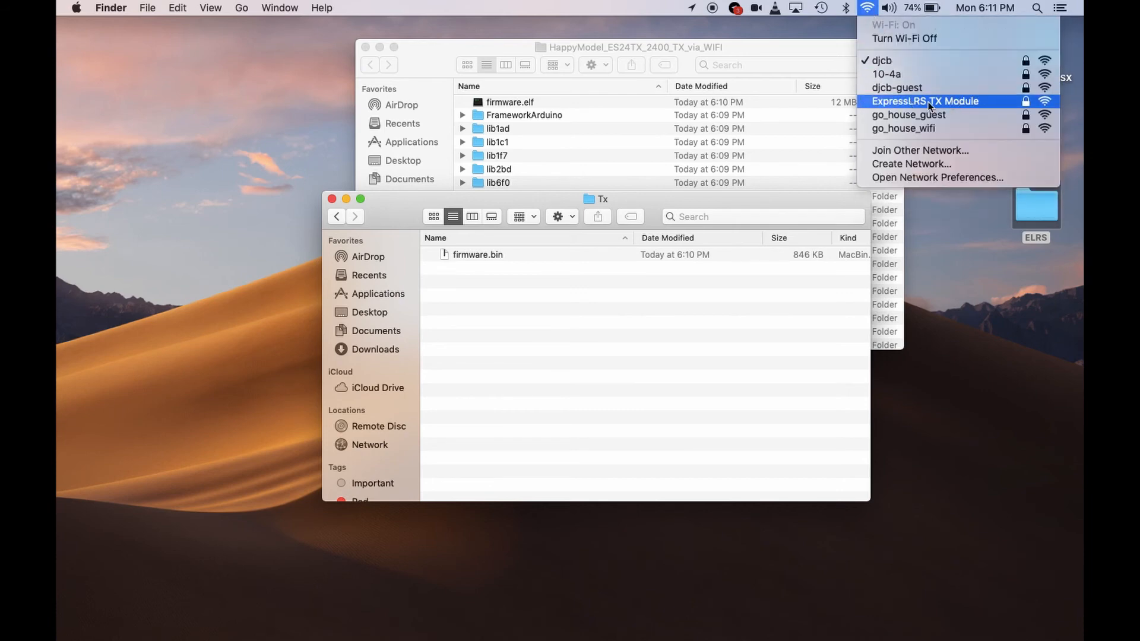
pyautogui.moveTo(940, 107)
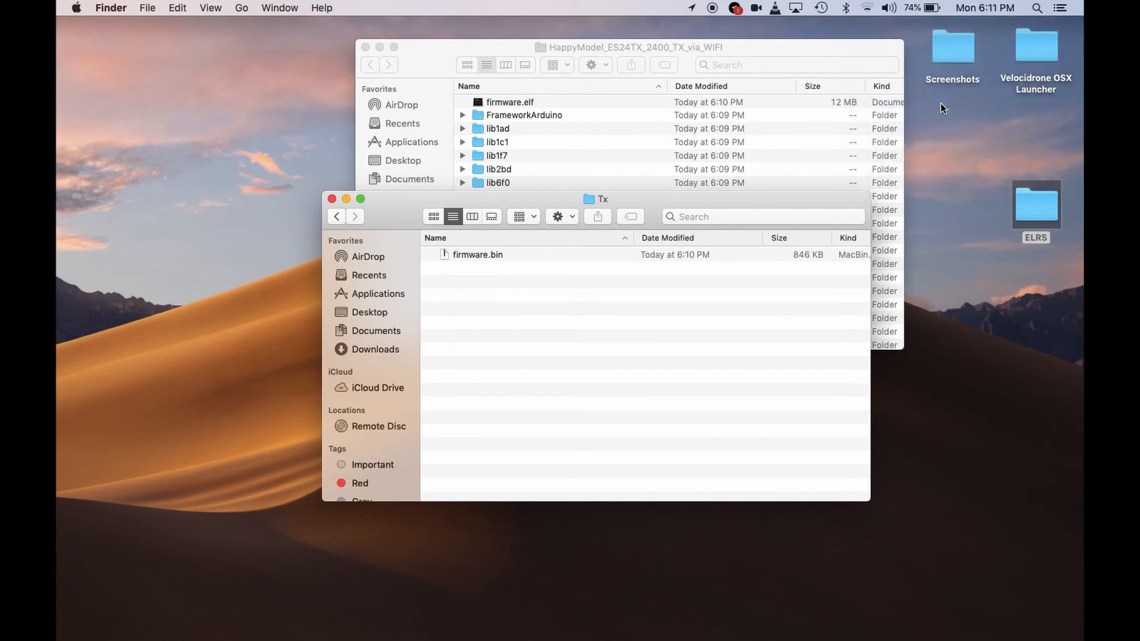
pyautogui.click(867, 8)
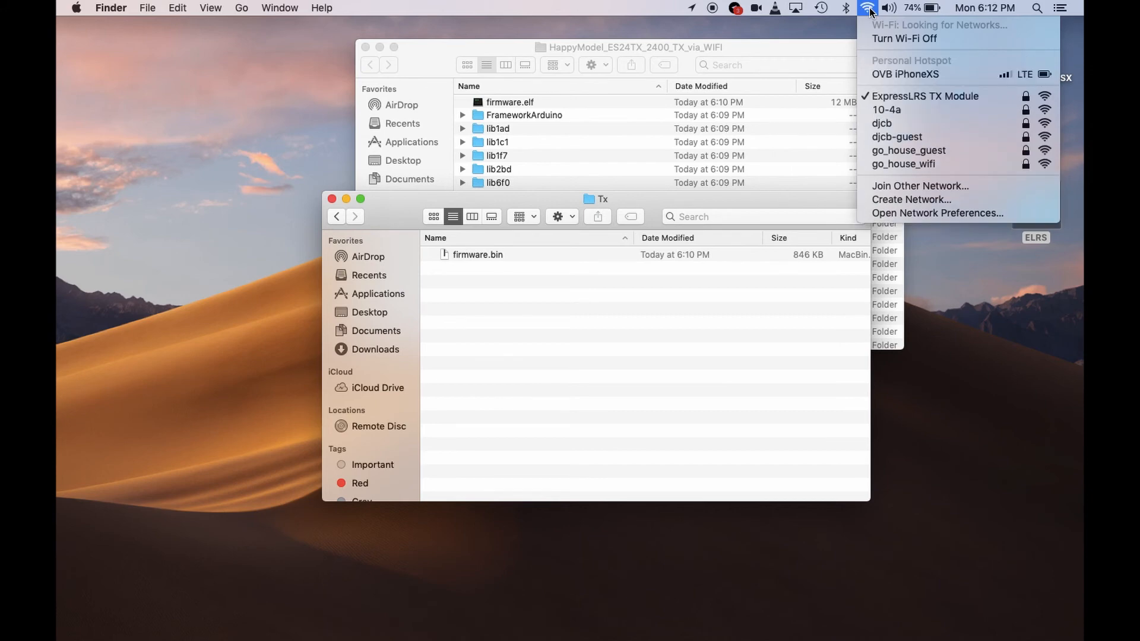
# Dismiss the network list and scroll the 10.0.0.1 portal down to Firmware Update.
pyautogui.click(924, 95)
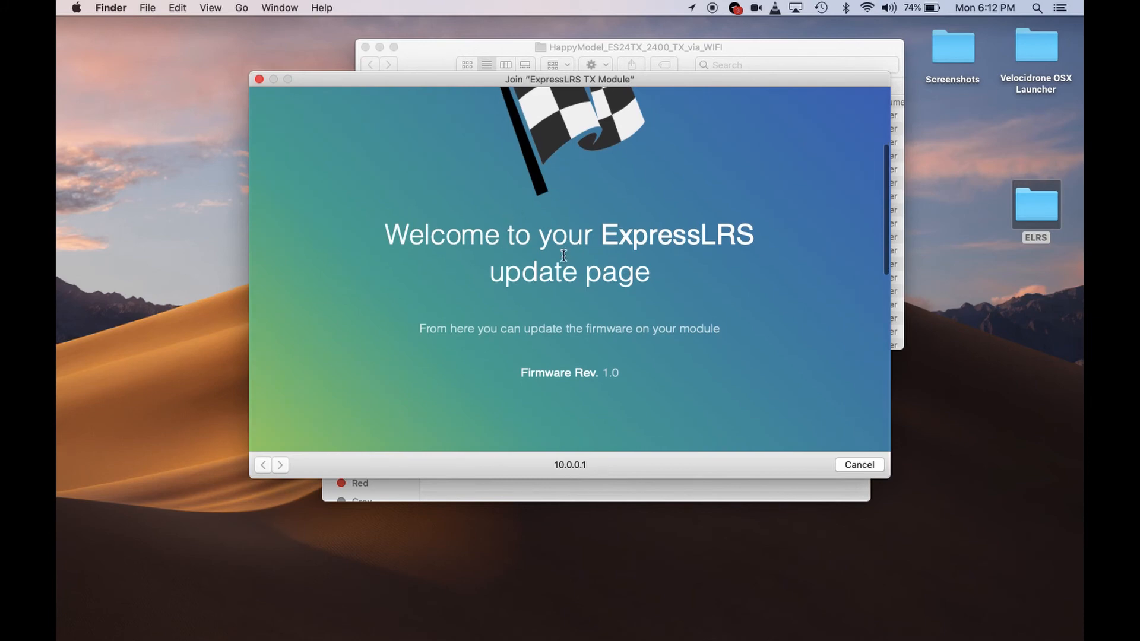
pyautogui.scroll(-3)
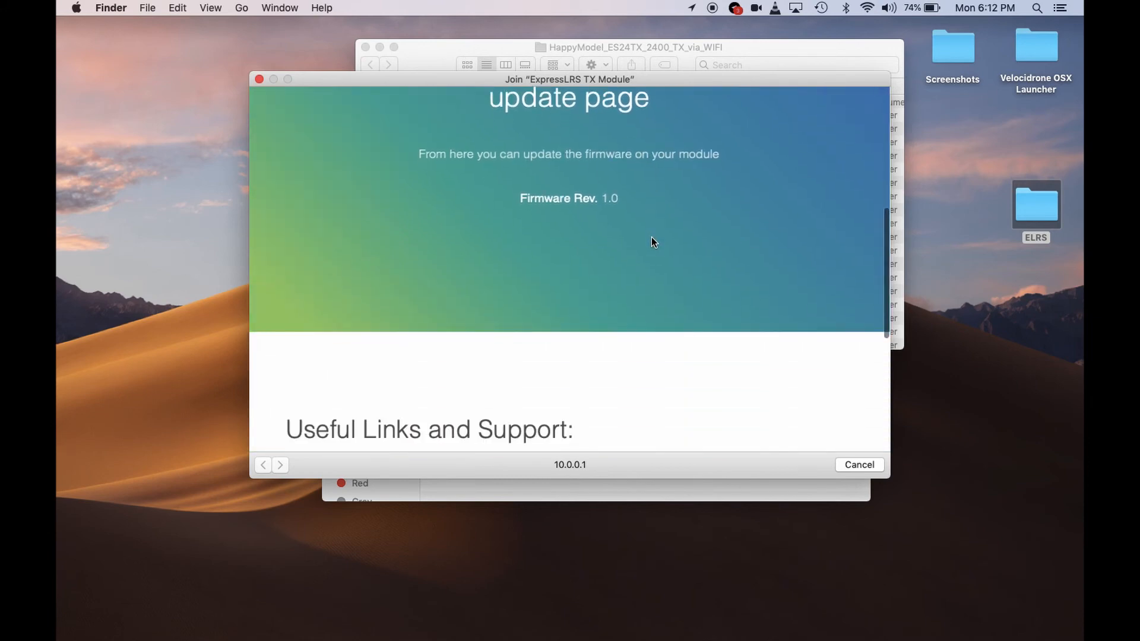
pyautogui.scroll(-3)
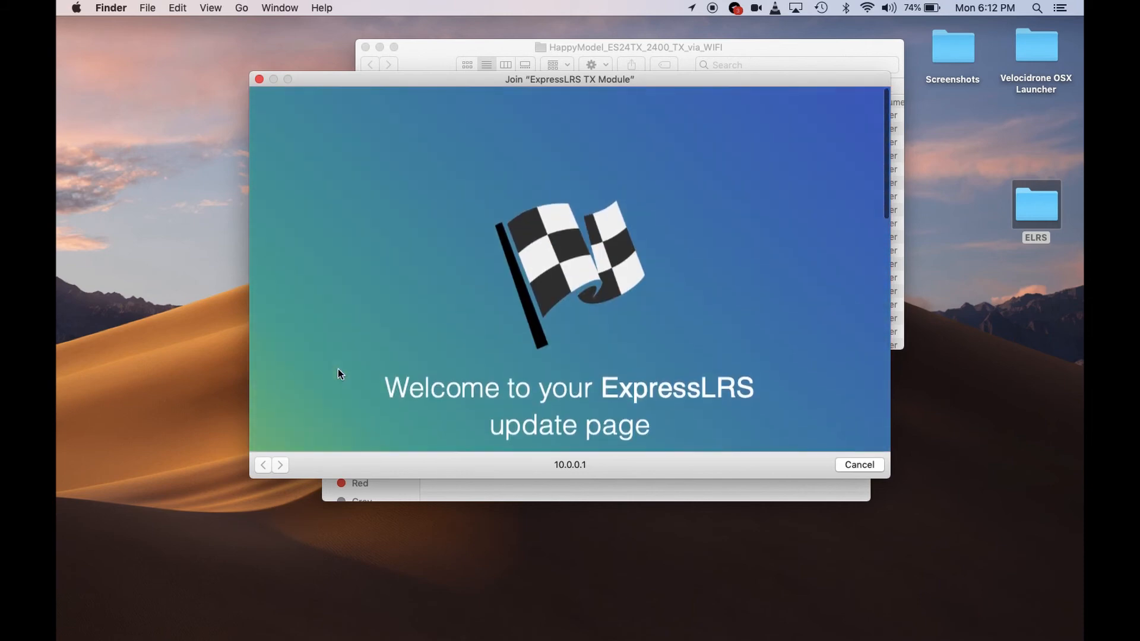
pyautogui.scroll(-3)
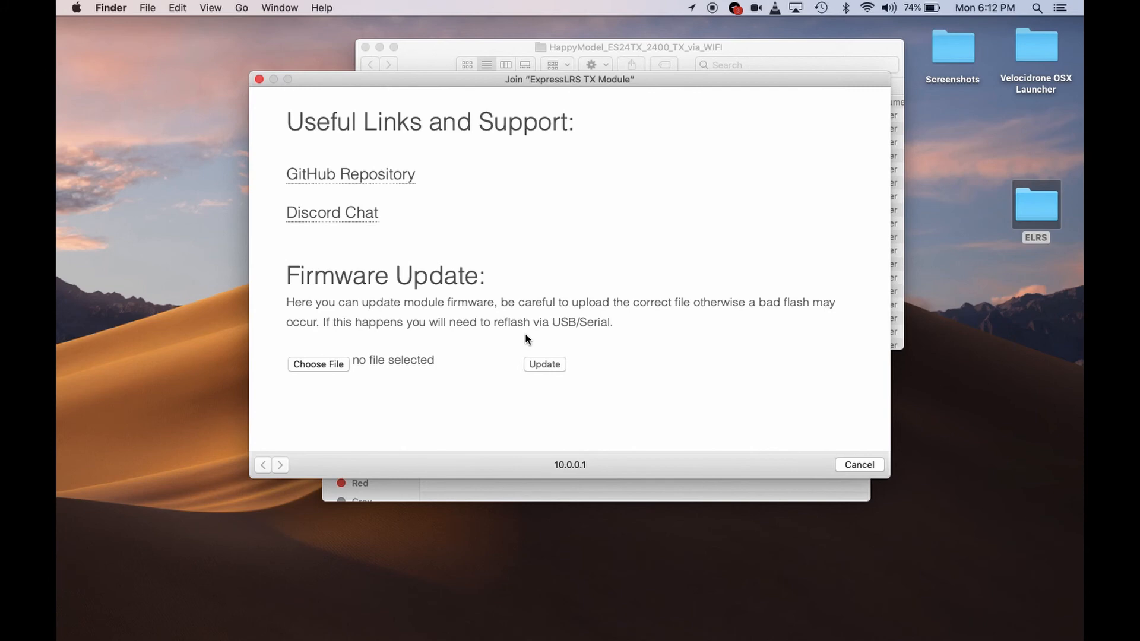
pyautogui.moveTo(183, 592)
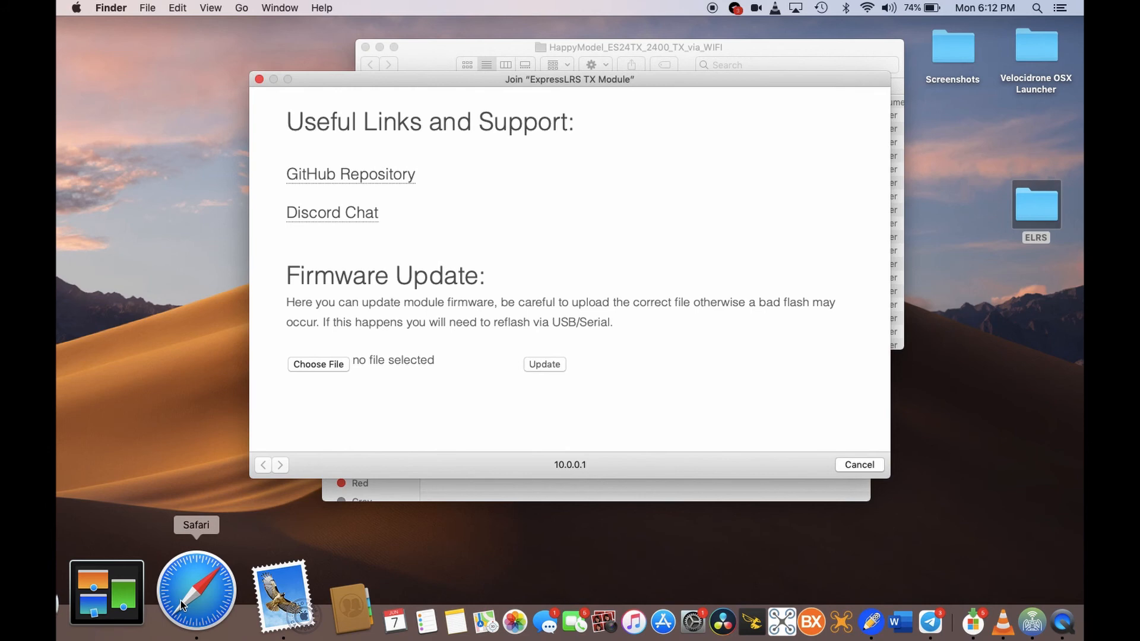
# Load the ExpressLRS update page in Safari and close the Join ExpressLRS TX Module window.
pyautogui.rightClick(196, 590)
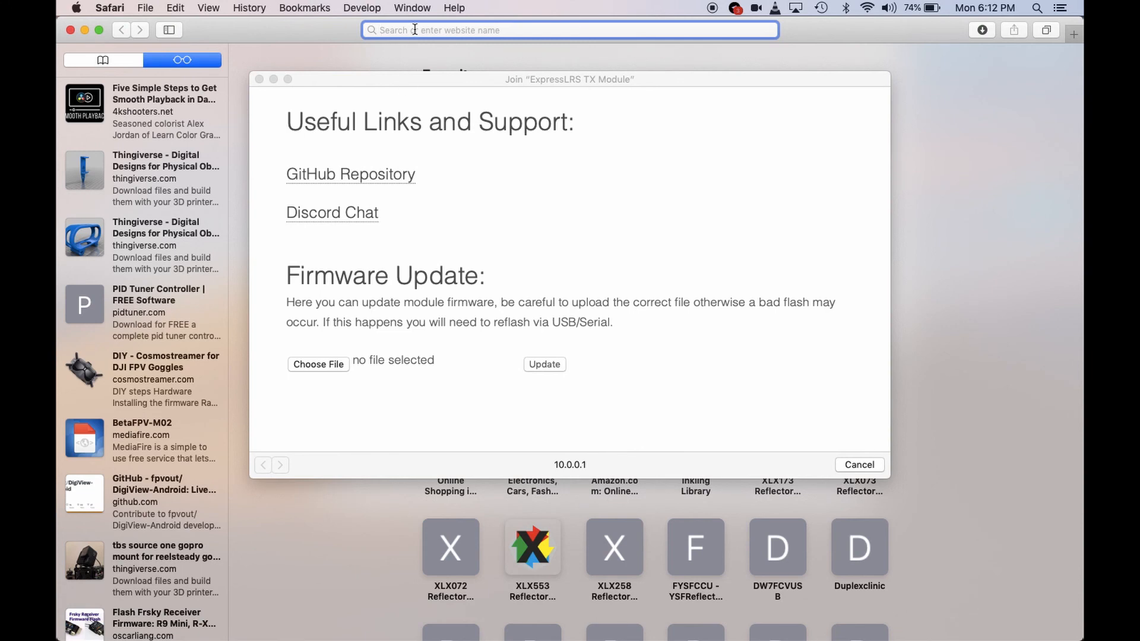
pyautogui.write('192.168.86.28')
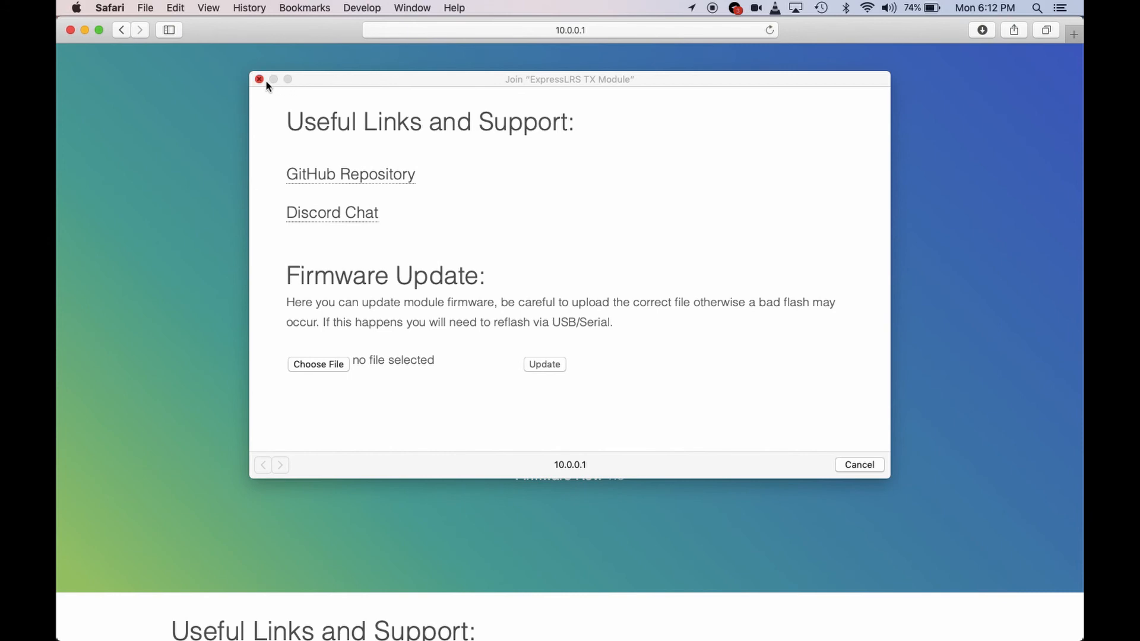
pyautogui.click(259, 79)
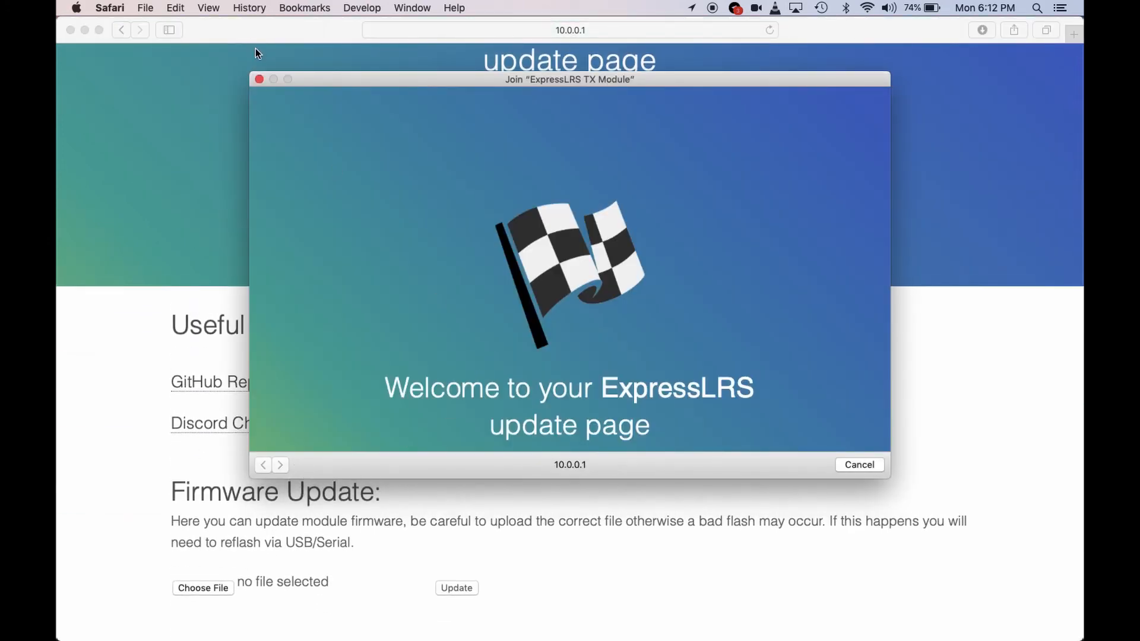
pyautogui.click(858, 465)
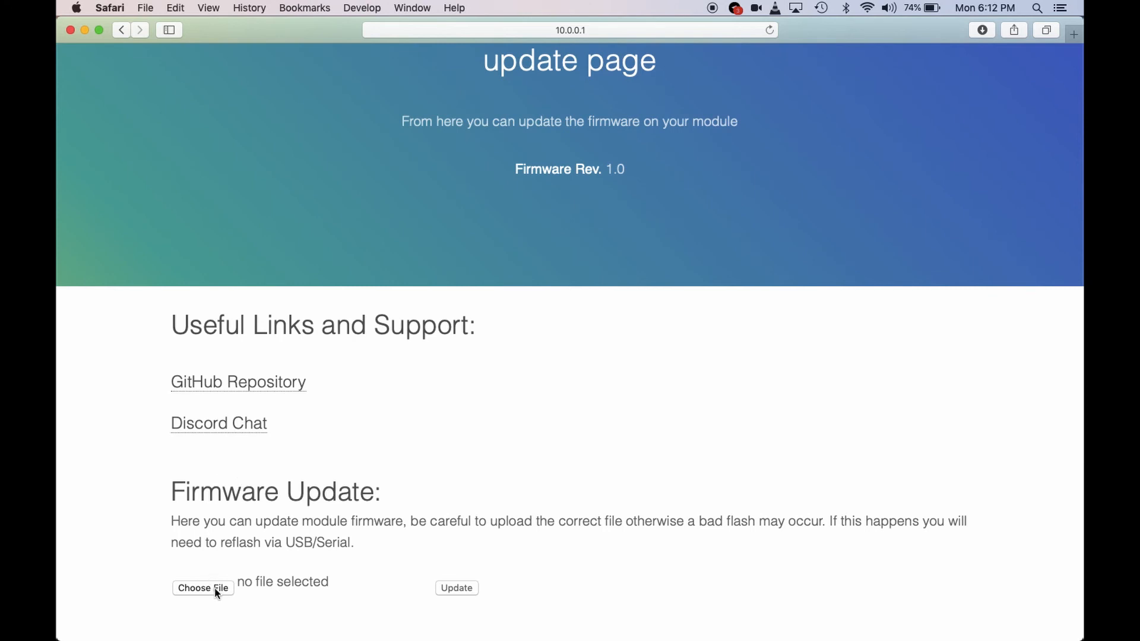
# Choose firmware.bin from the Tx folder in the Firmware Update file picker.
pyautogui.click(203, 587)
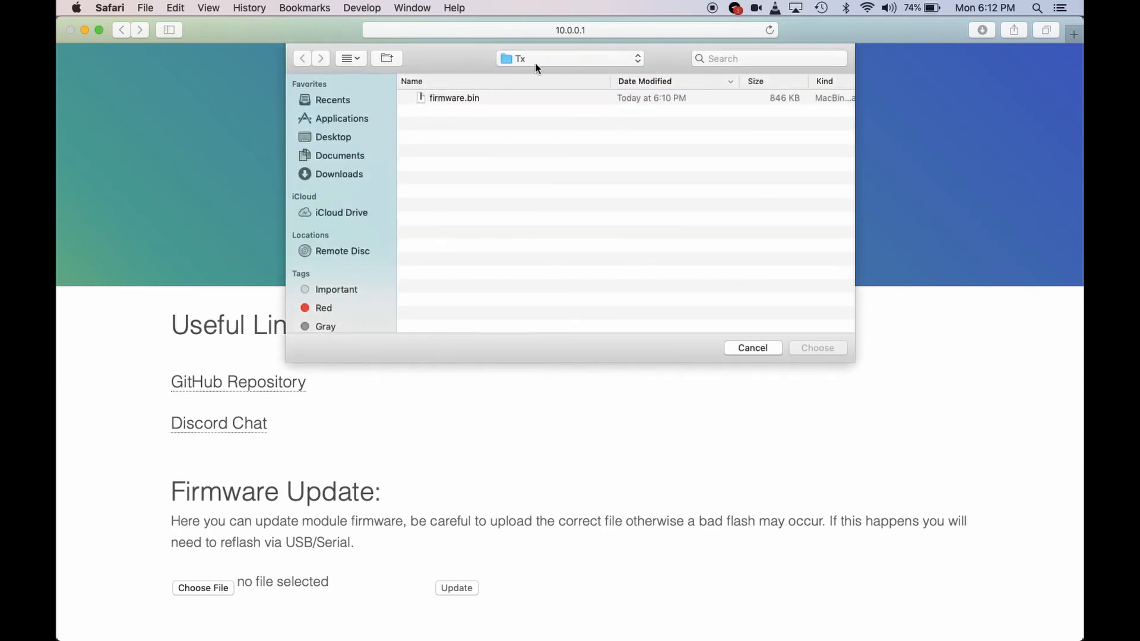
pyautogui.click(454, 98)
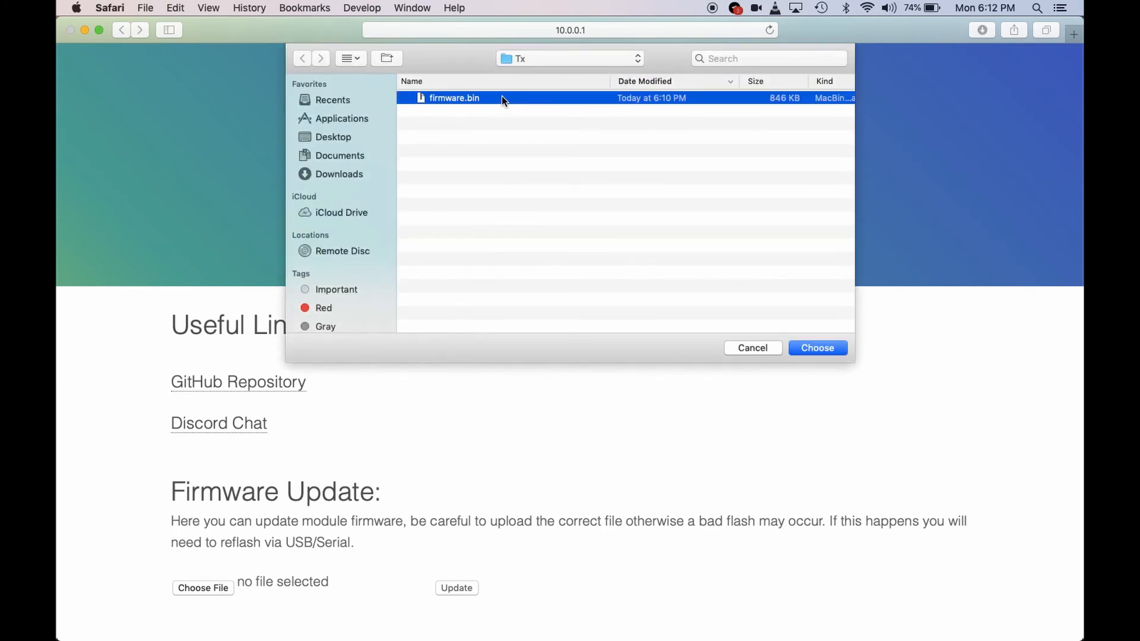
pyautogui.moveTo(671, 102)
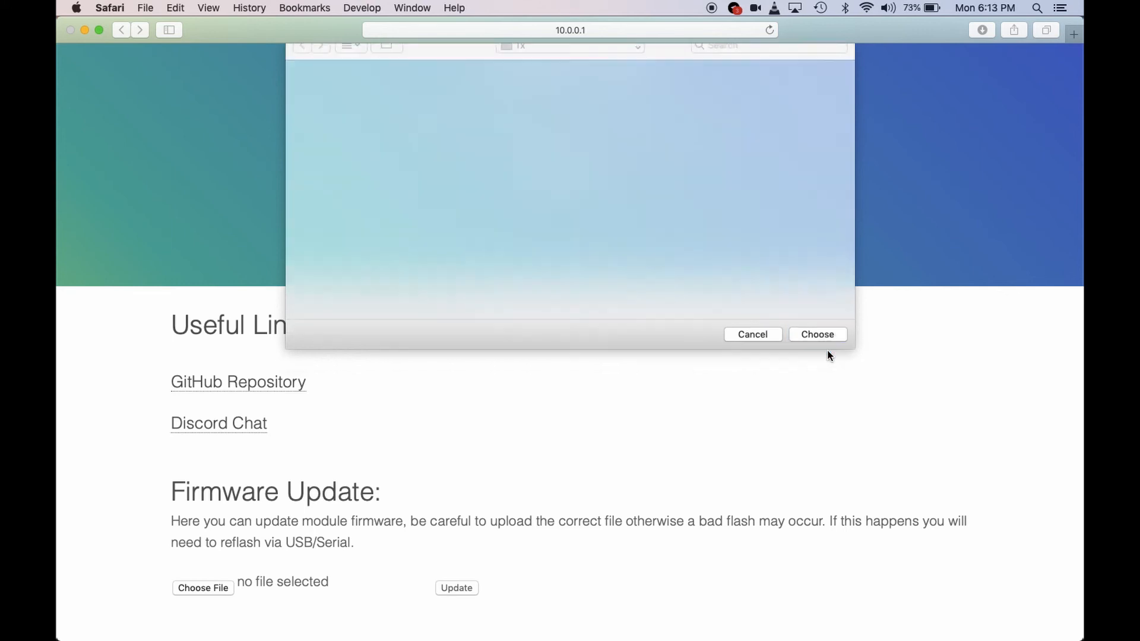
pyautogui.click(817, 335)
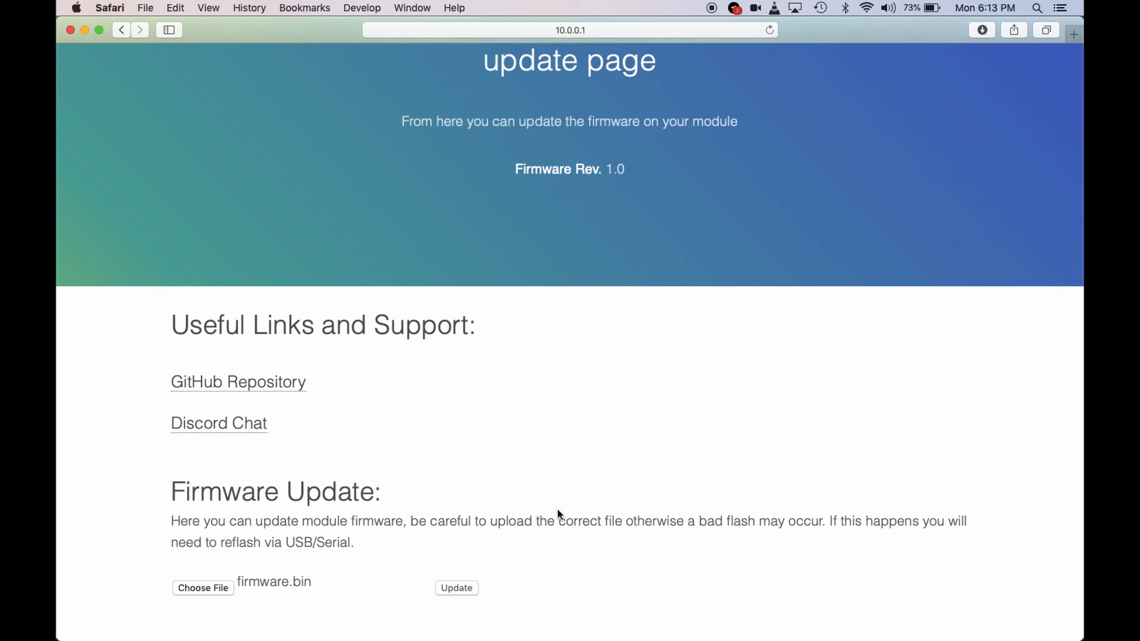
# Start the firmware.bin update and wait until the page reports no Internet connection.
pyautogui.click(456, 588)
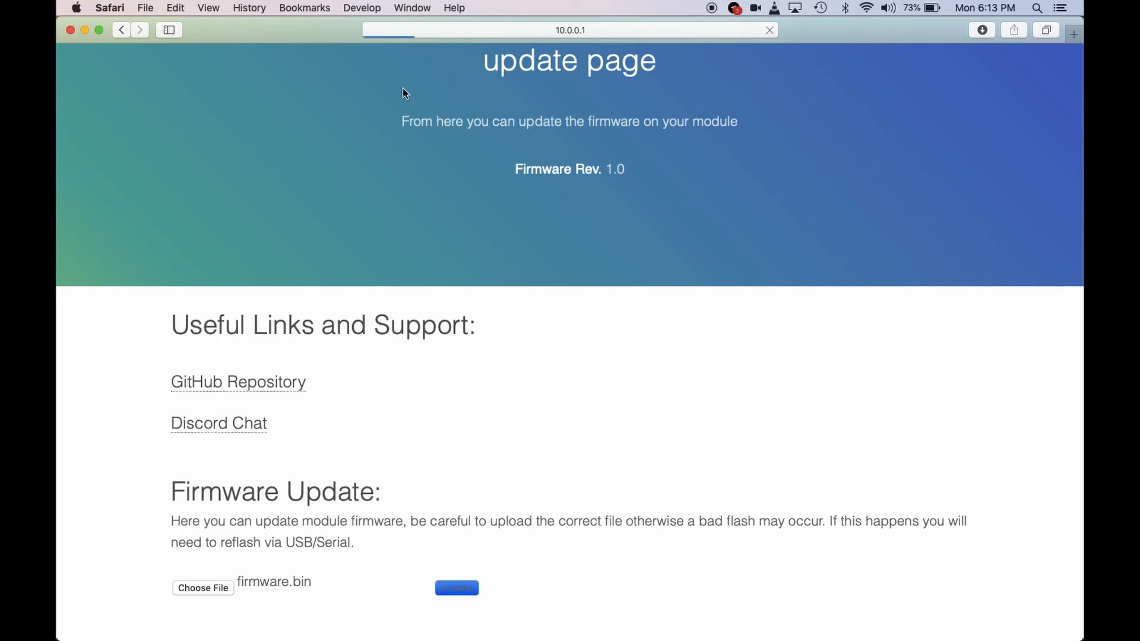
pyautogui.click(457, 587)
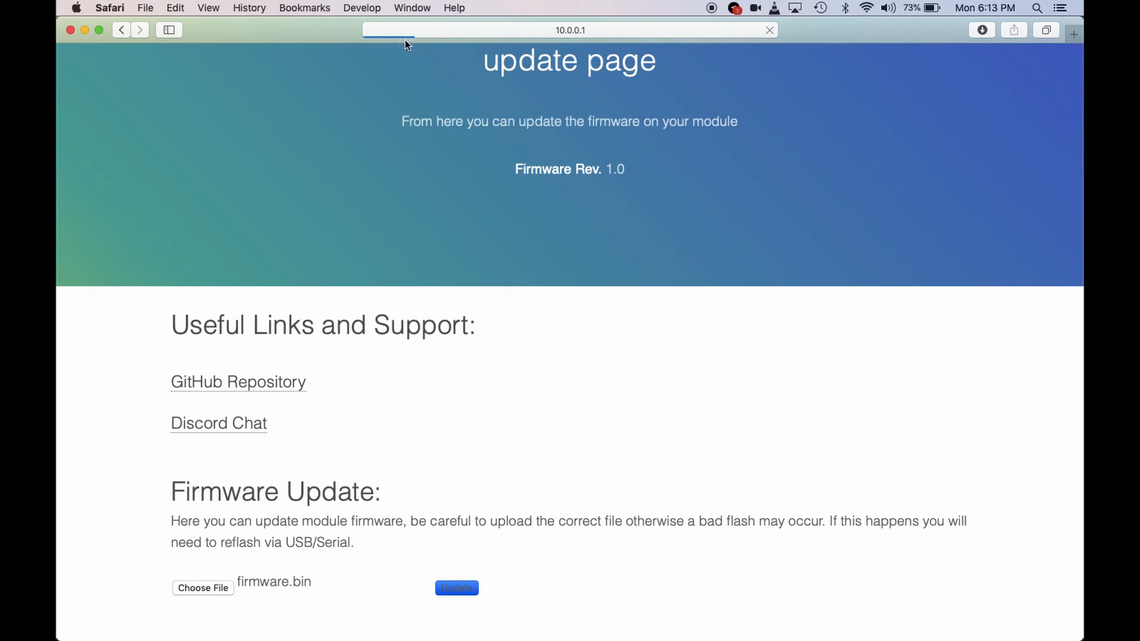
pyautogui.moveTo(449, 46)
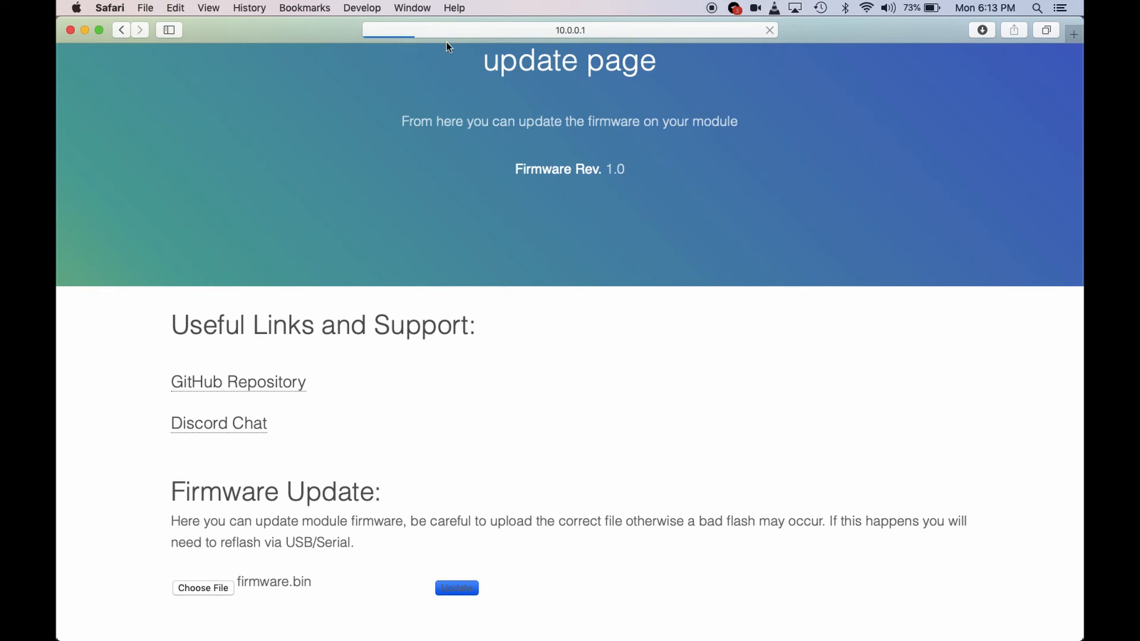
pyautogui.moveTo(569, 67)
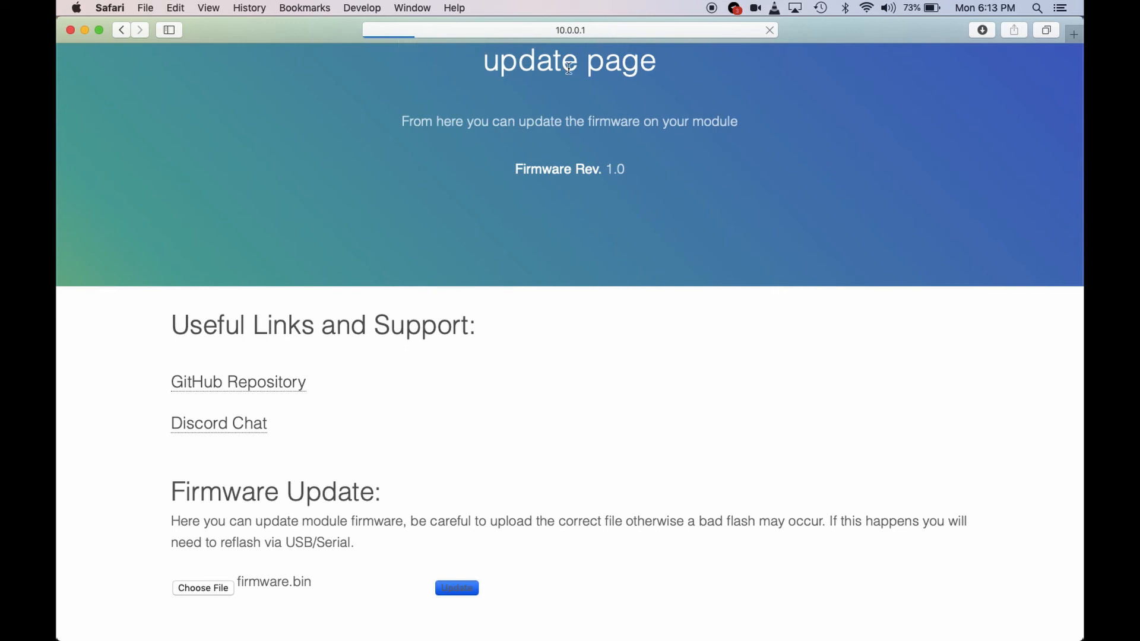
pyautogui.moveTo(428, 47)
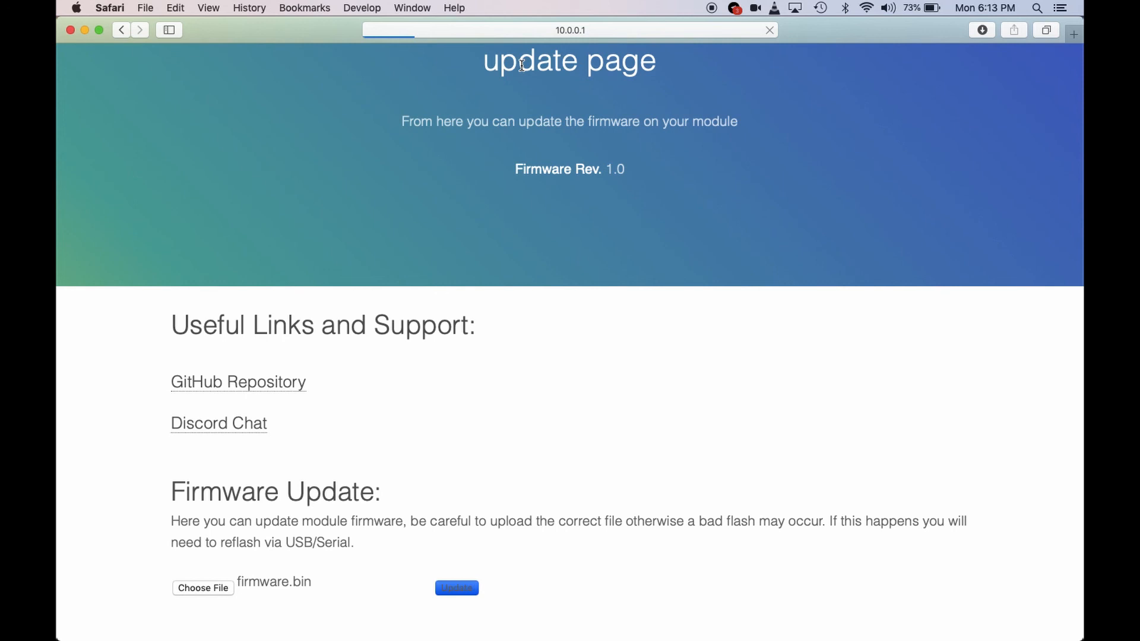
pyautogui.click(457, 587)
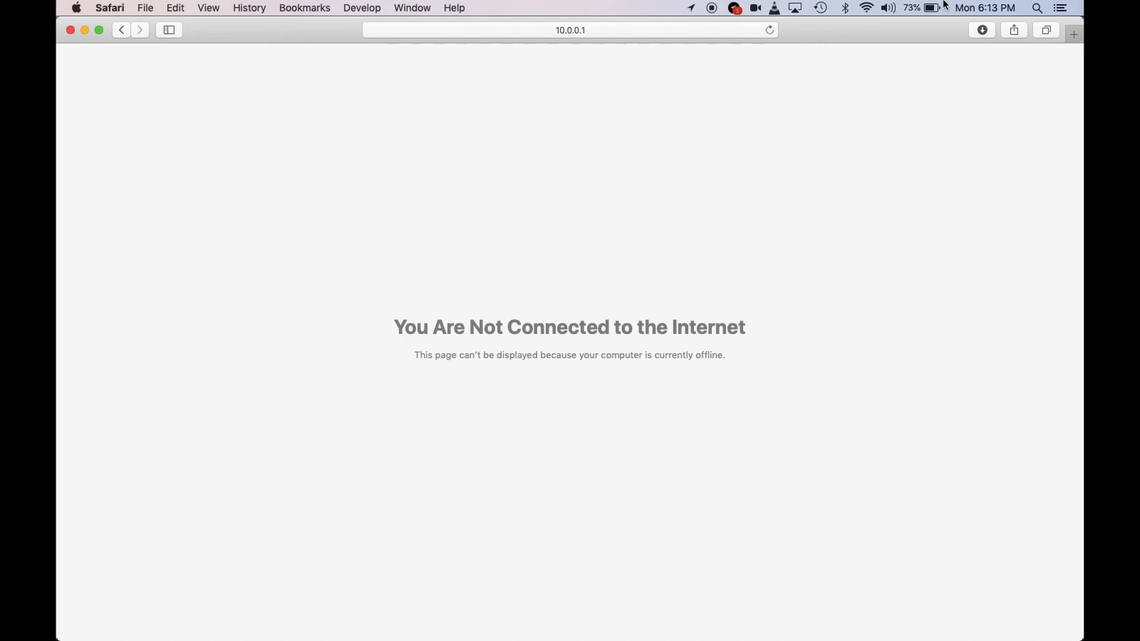
# Rejoin the djcb home Wi-Fi network from the menu bar list.
pyautogui.click(866, 8)
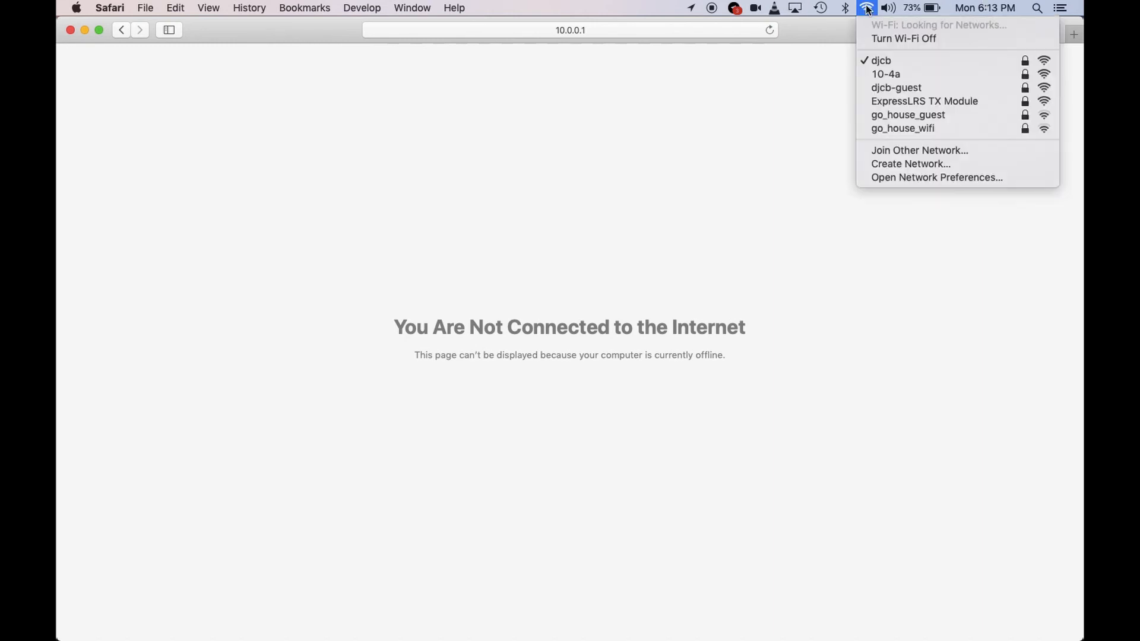
pyautogui.moveTo(880, 61)
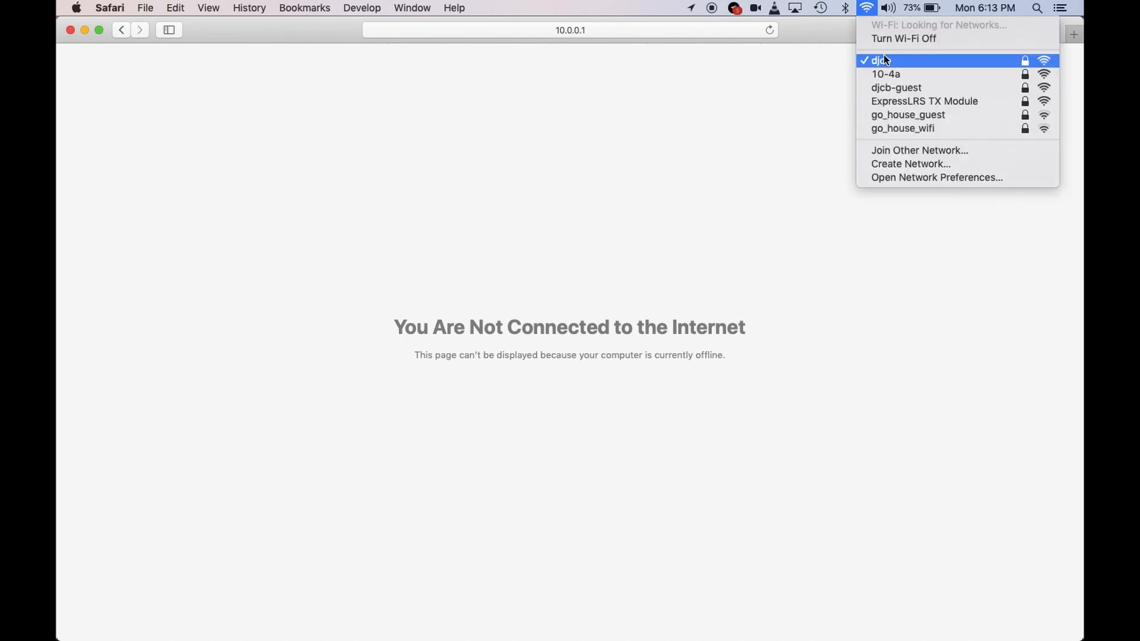
pyautogui.click(880, 61)
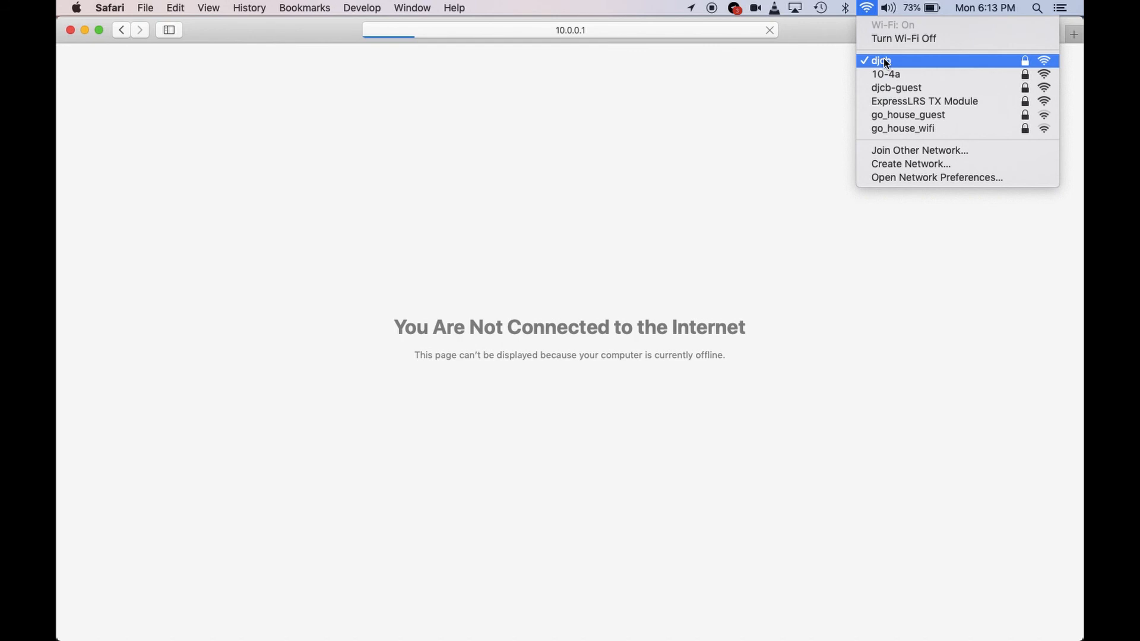